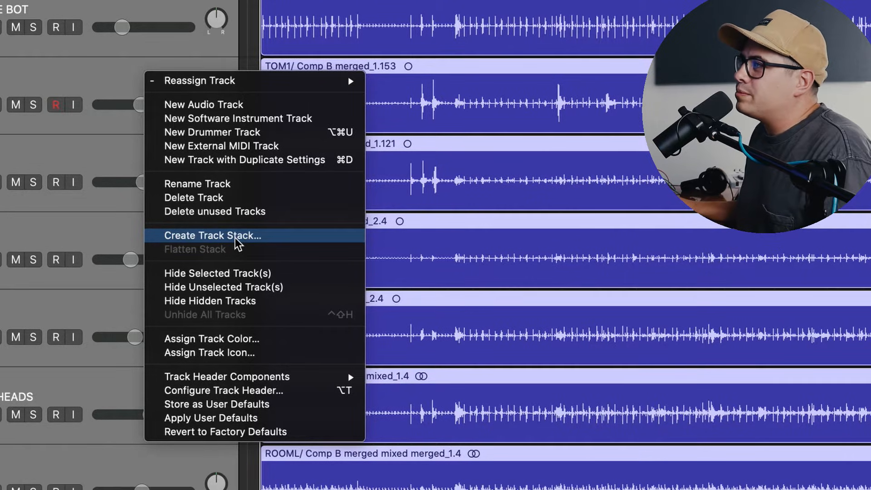
- Create a summing stack from the selected drum tracks and rename it DRUMS
click(211, 235)
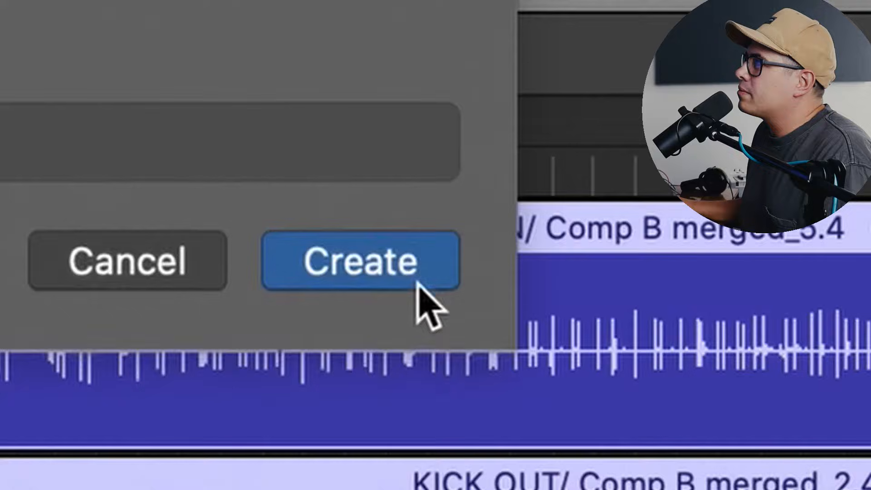
click(359, 261)
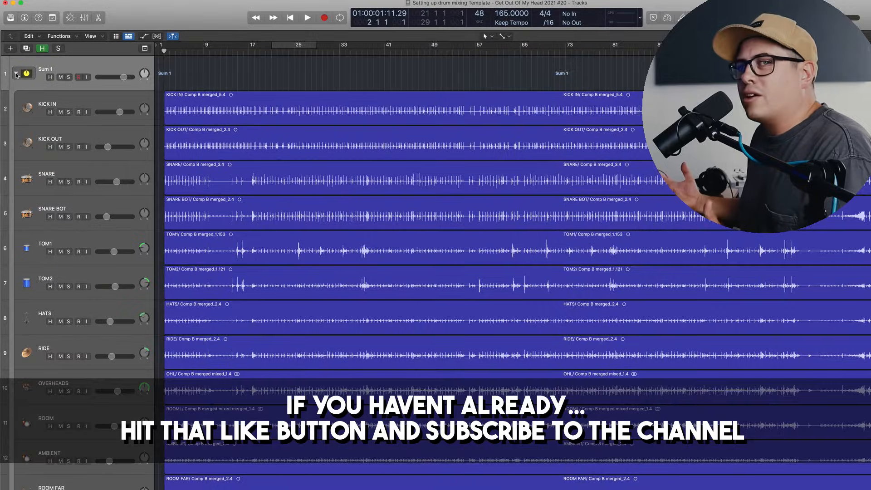
click(16, 74)
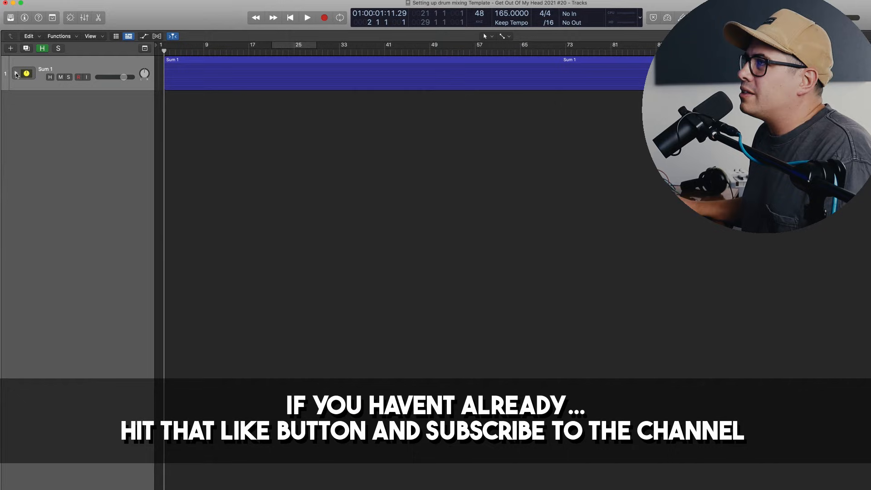
click(16, 73)
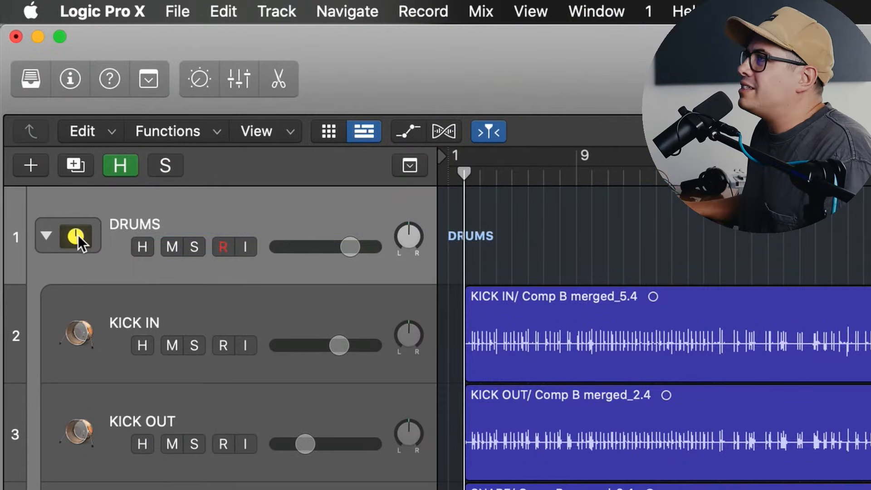
click(72, 235)
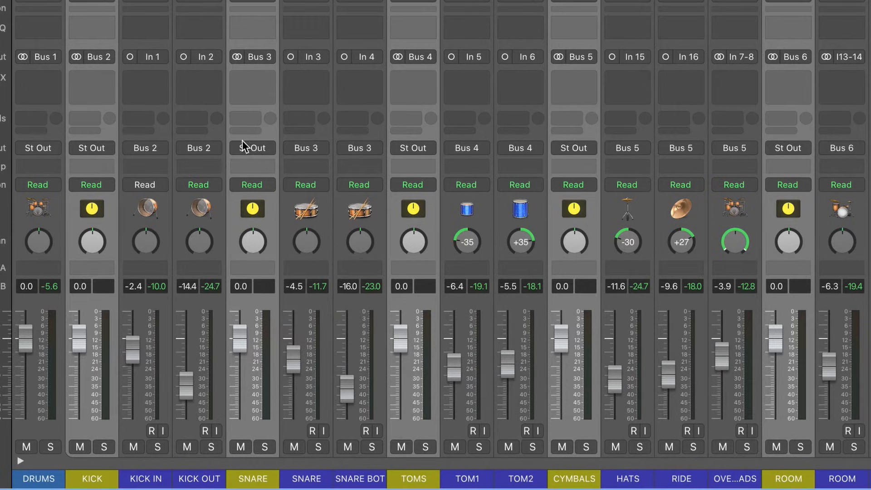
mouse_move(97, 154)
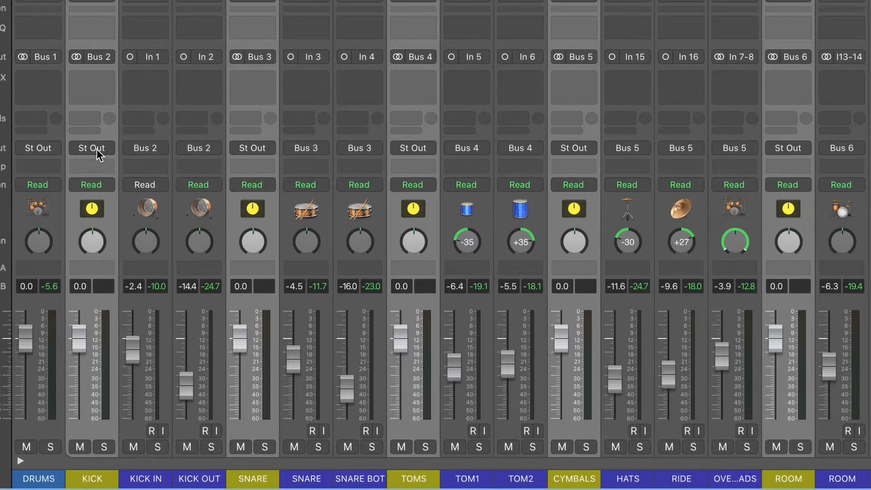
- Set the KICK sub-group's output to Bus 1 feeding the DRUMS stack
click(91, 148)
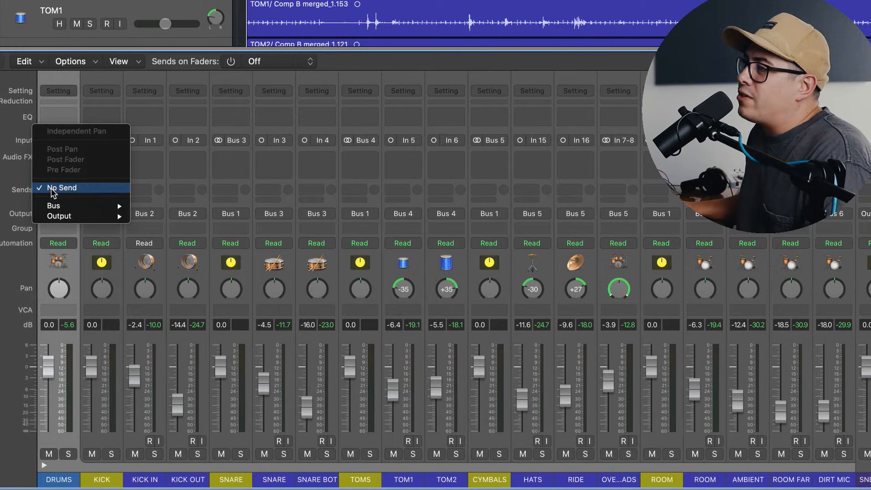
mouse_move(54, 206)
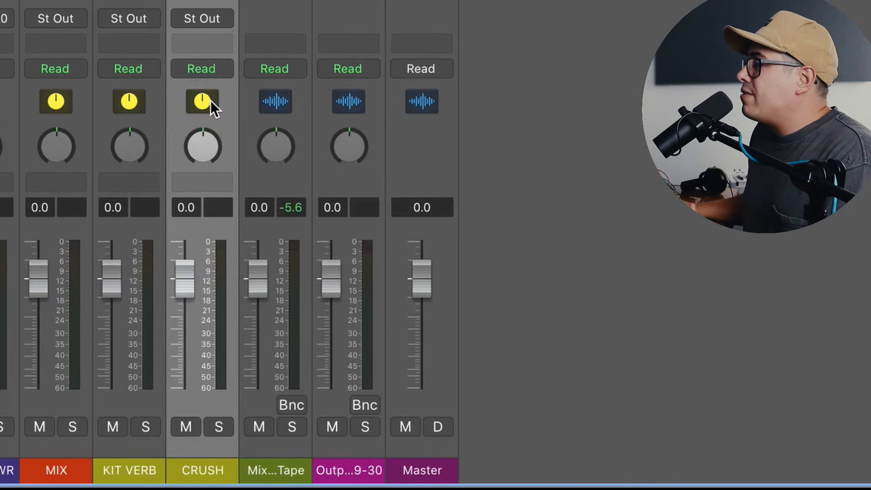
- Adjust the CRUSH aux channel's options so it returns to Bus 1 beside MIX
right_click(214, 105)
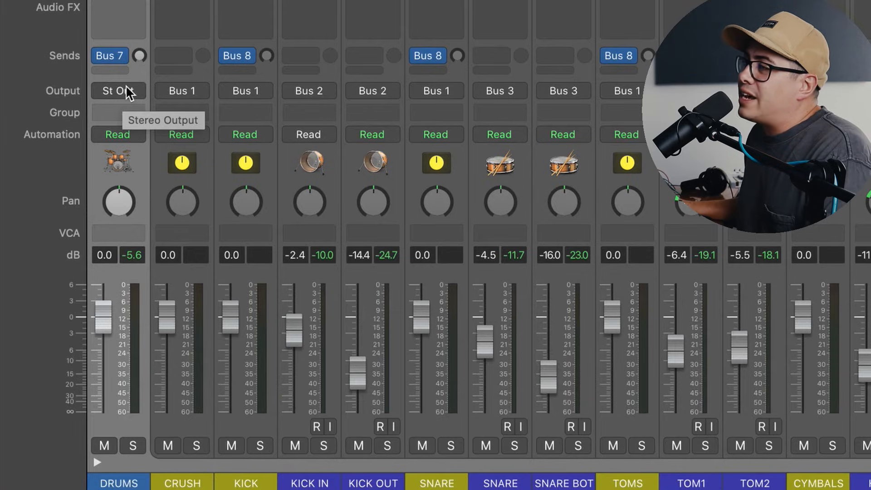
- Route the DRUMS channel's output to Bus 32 (MIX)
click(118, 90)
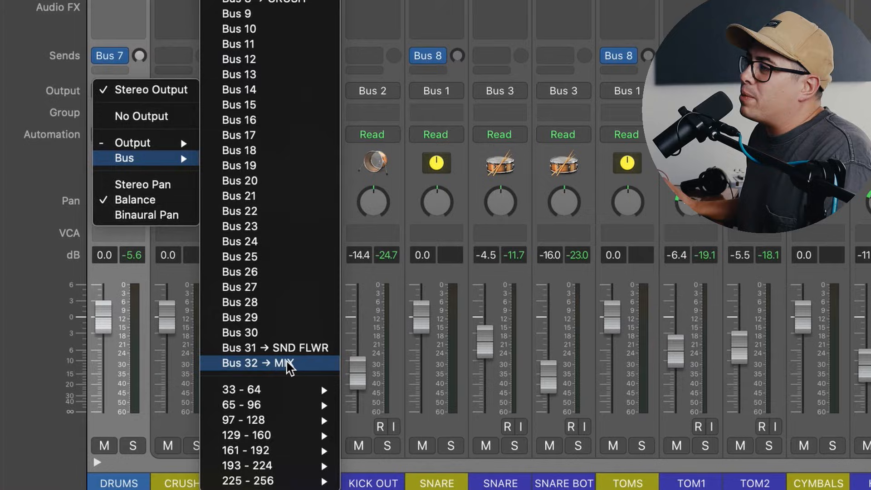
click(268, 363)
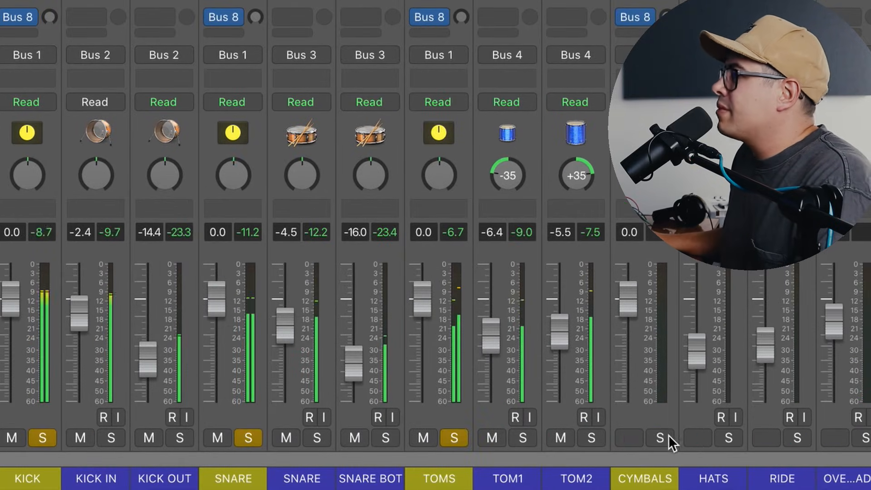
- Scroll the Mixer right to reach the CYMBALS sub-group for soloing
scroll(right, 3)
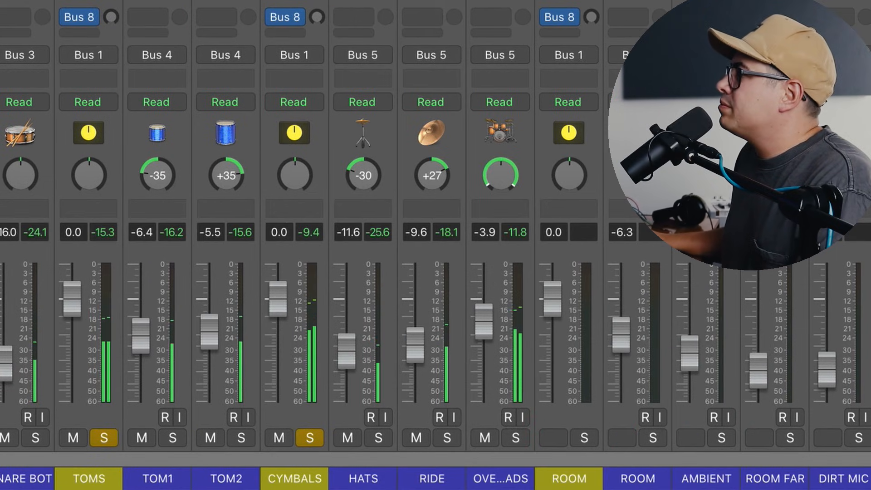